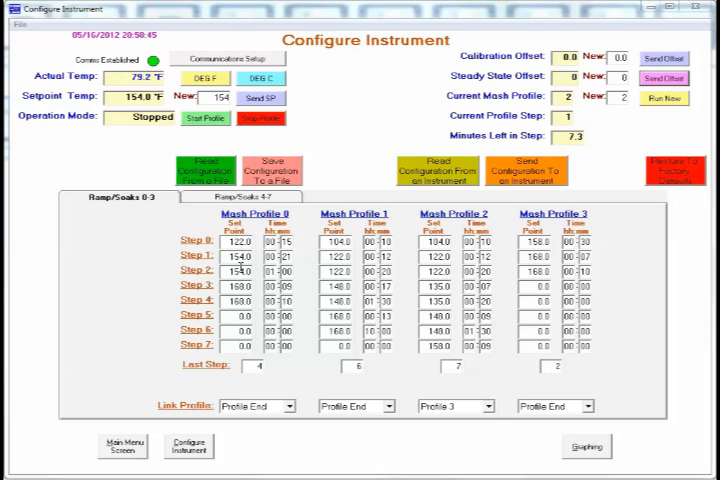
mouse_move(350, 173)
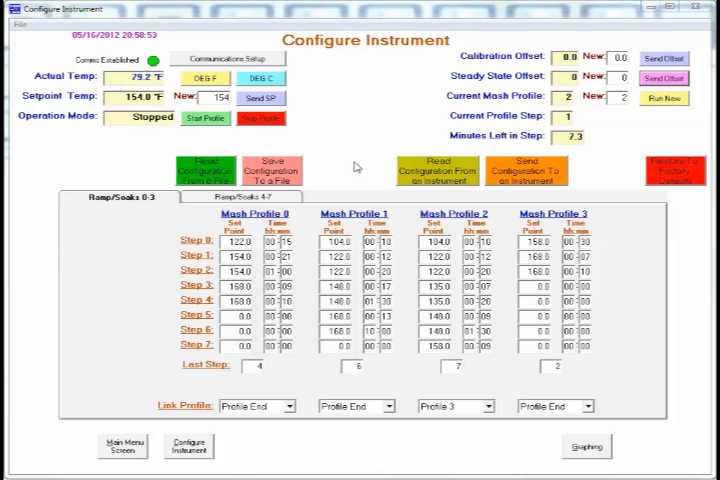
mouse_move(318, 170)
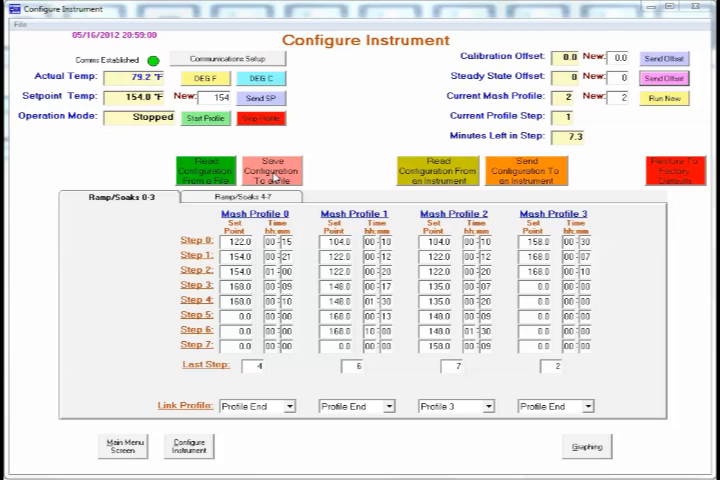
mouse_move(357, 169)
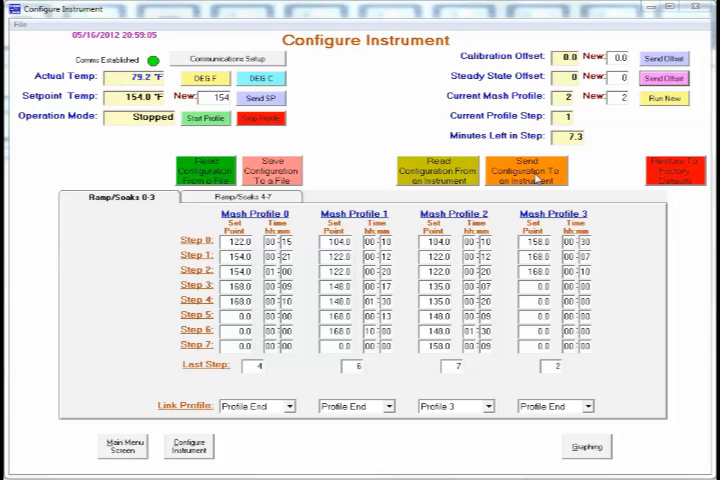
Send Mash Profiles 0–3 from the configuration screen to the connected controller
left_click(526, 170)
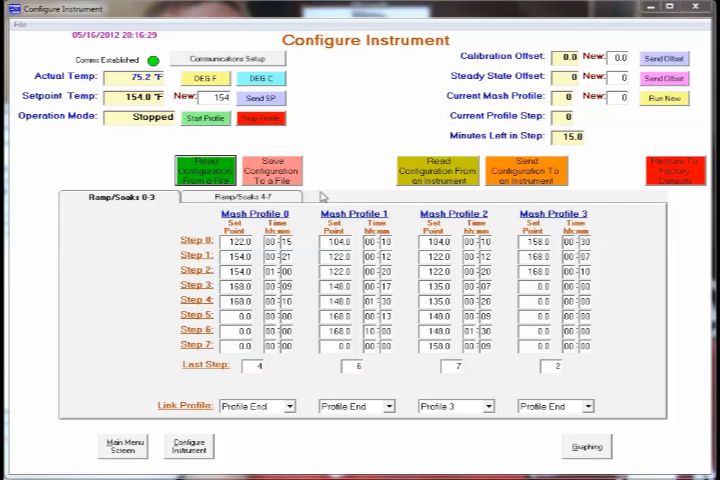
mouse_move(328, 146)
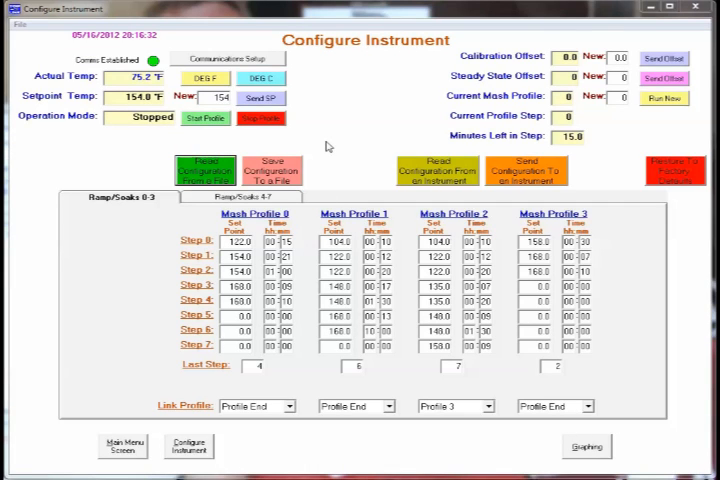
mouse_move(330, 145)
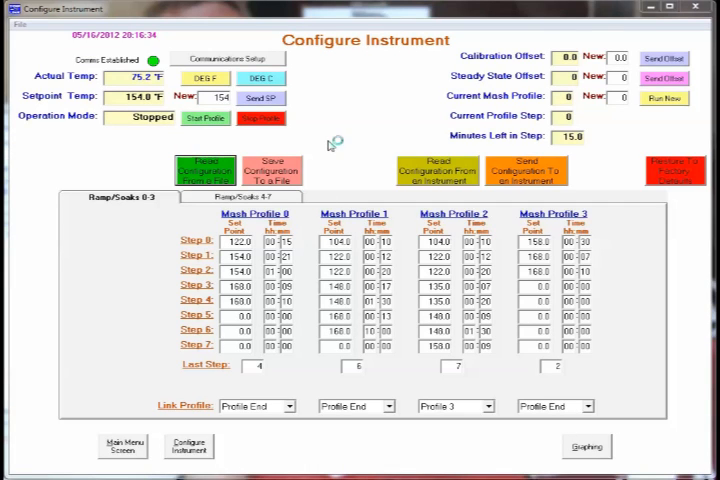
mouse_move(611, 130)
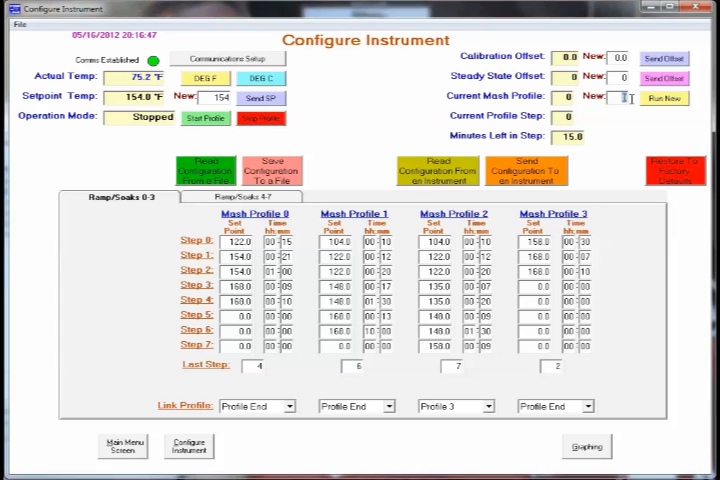
mouse_move(590, 178)
type("2")
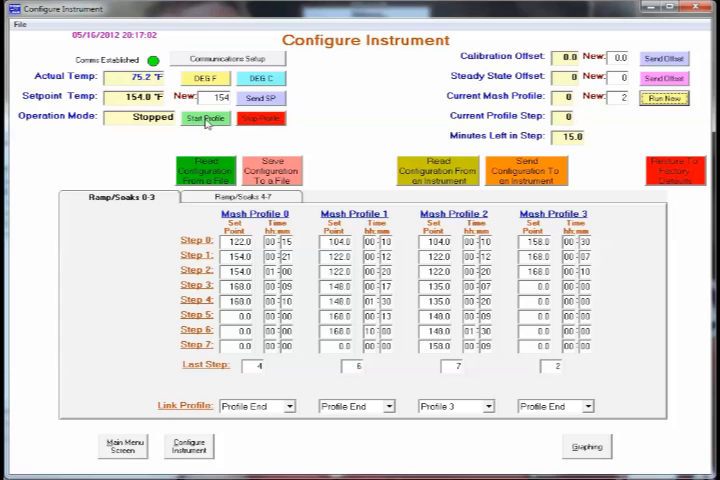
Start mash profile 2 running on the controller
left_click(205, 118)
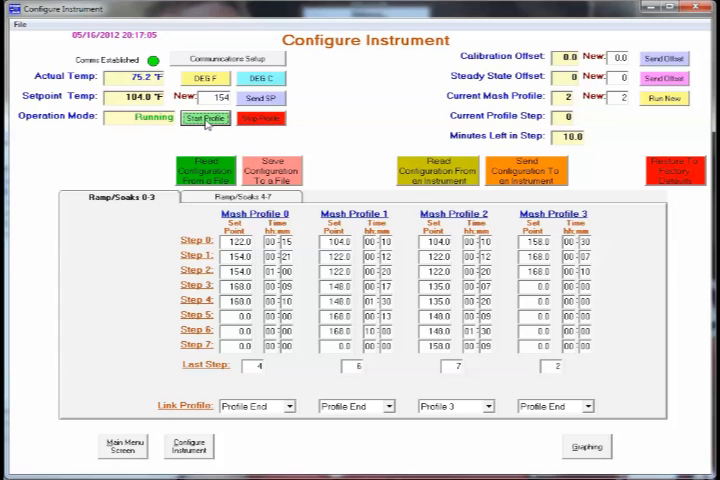
mouse_move(347, 128)
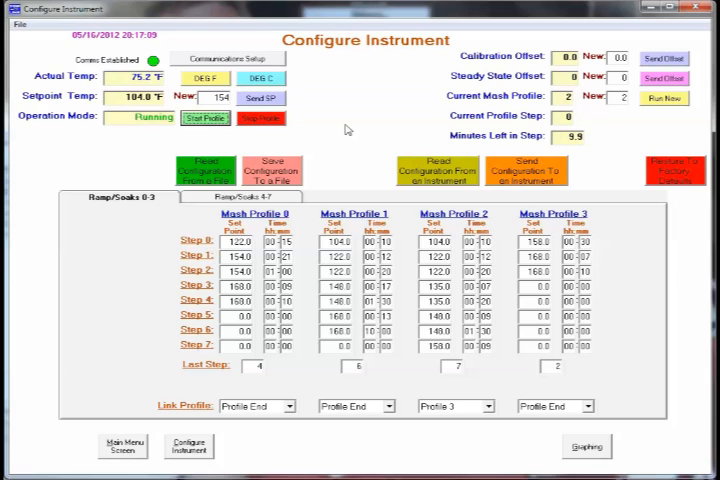
mouse_move(395, 137)
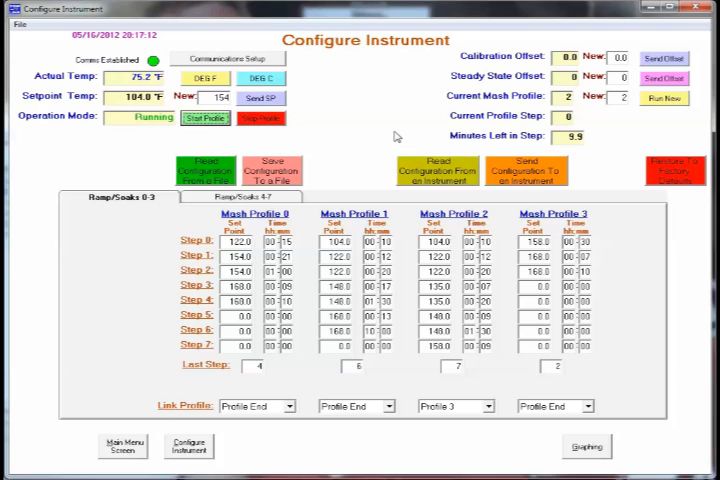
mouse_move(547, 104)
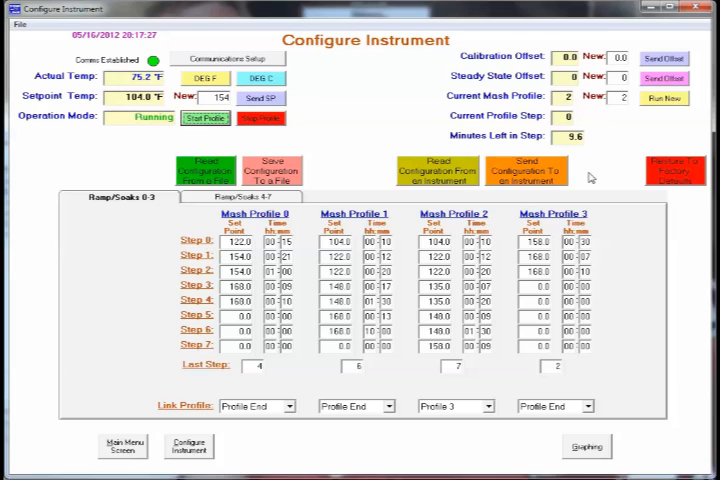
mouse_move(583, 180)
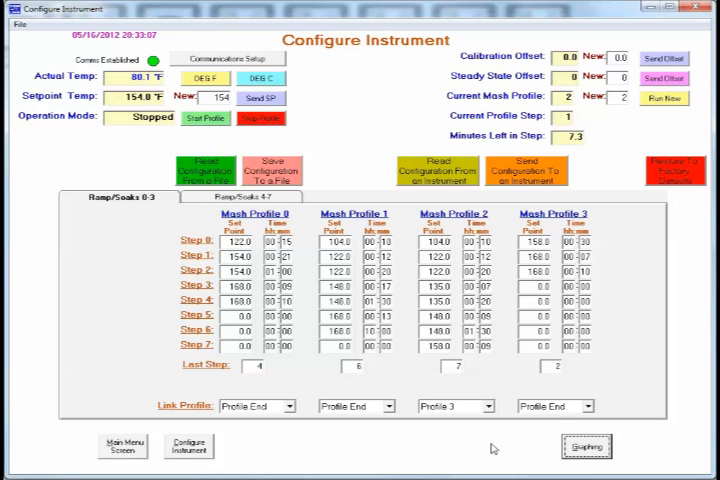
mouse_move(510, 445)
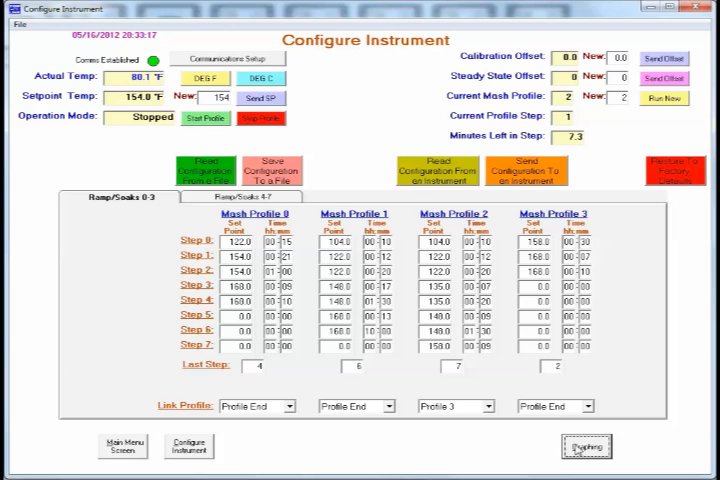
Open the Graphing window and toggle Y Auto Scaling off and back on
left_click(587, 446)
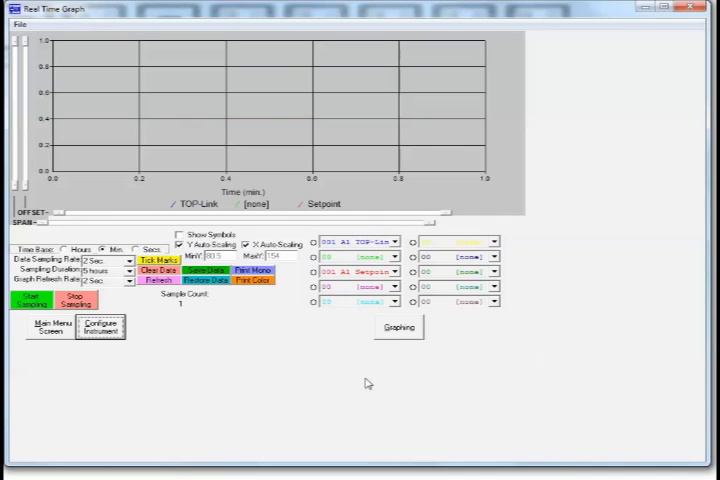
mouse_move(272, 329)
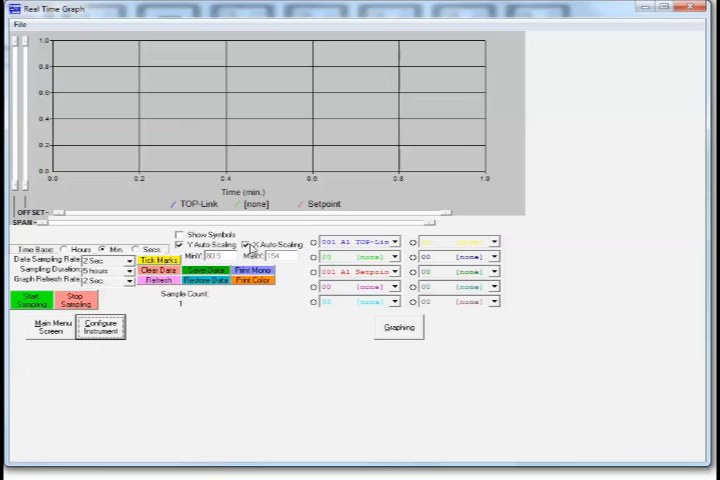
left_click(182, 240)
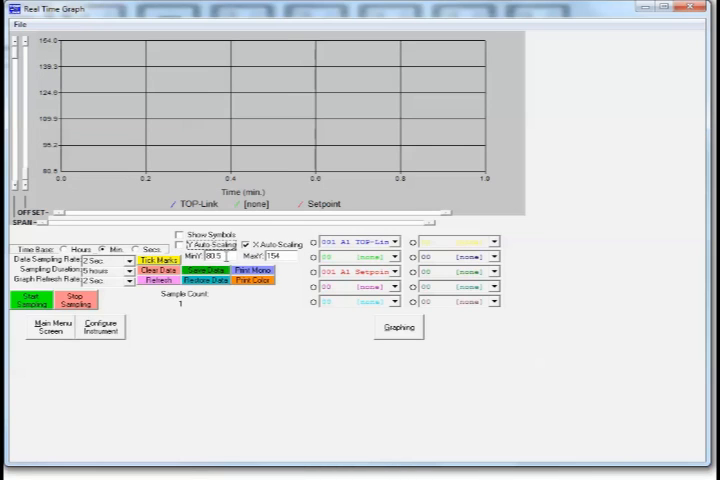
left_click(180, 247)
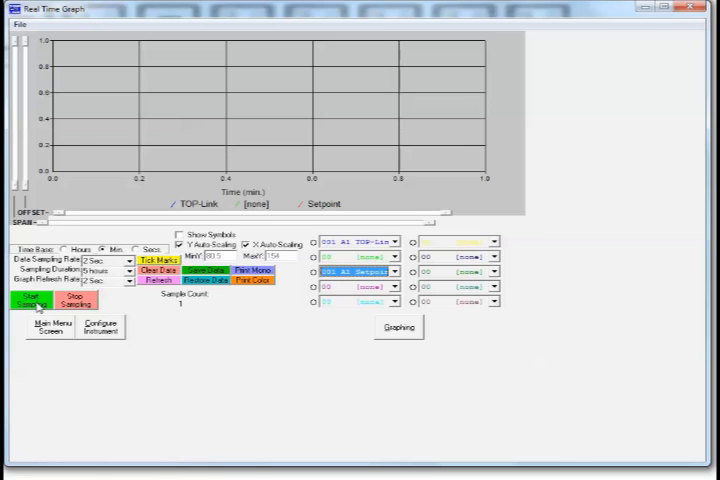
Start sampling controller temperature and setpoint on the real-time graph
left_click(30, 300)
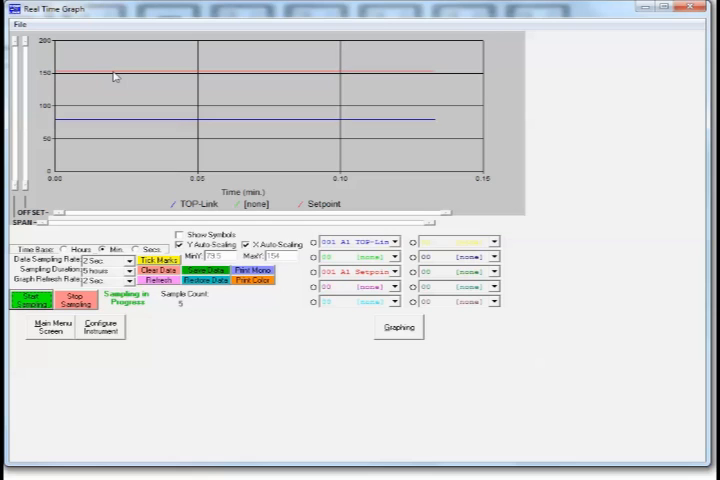
mouse_move(122, 122)
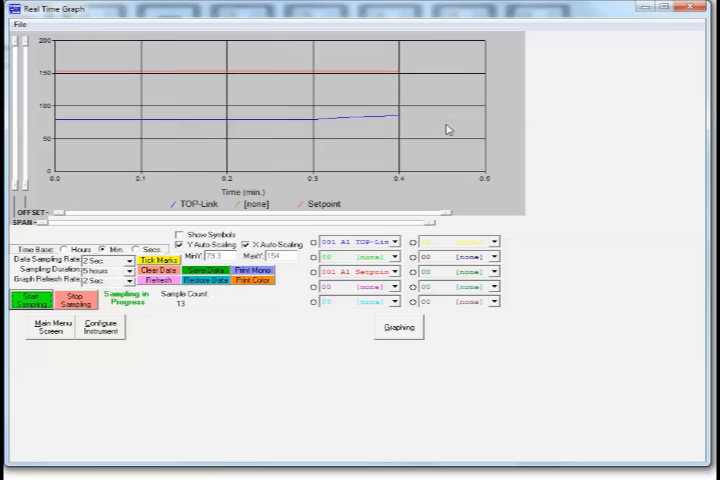
mouse_move(478, 133)
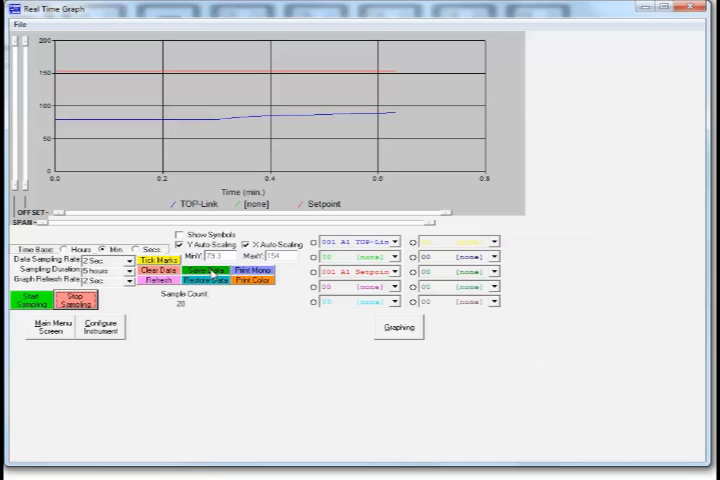
Save the graph data as a CSV under the default name, then resume sampling
left_click(208, 271)
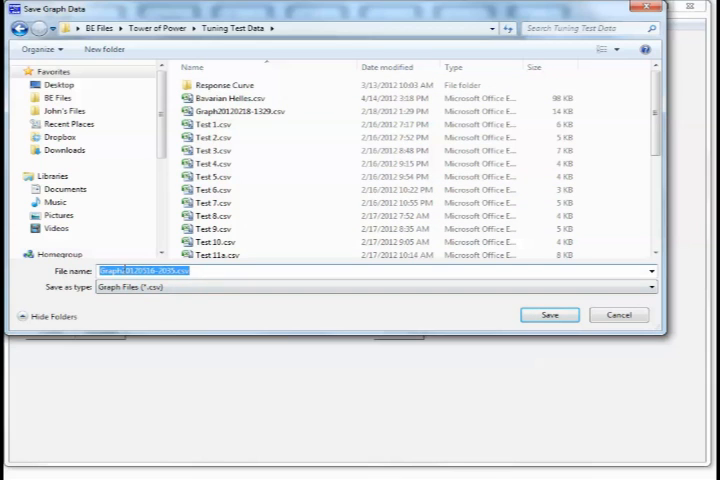
left_click(549, 315)
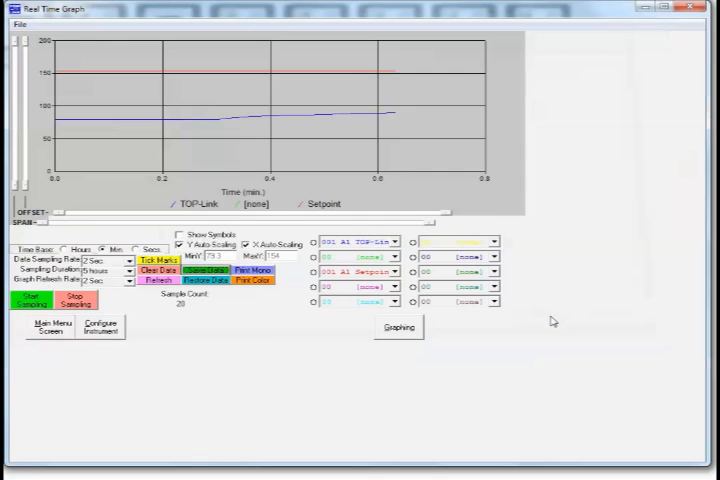
left_click(28, 305)
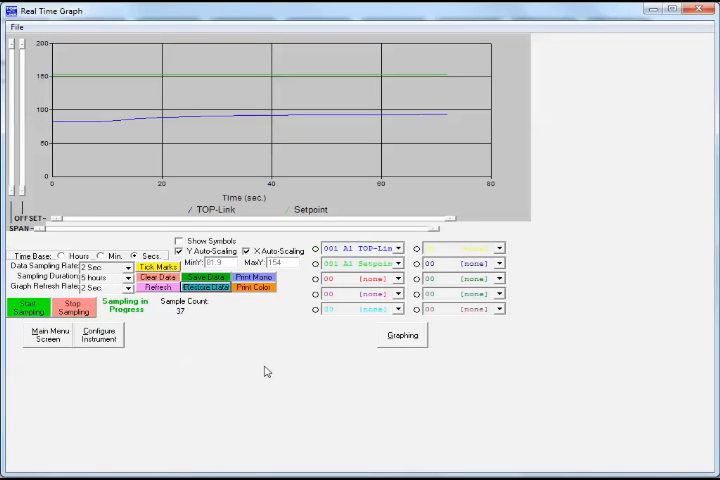
mouse_move(226, 327)
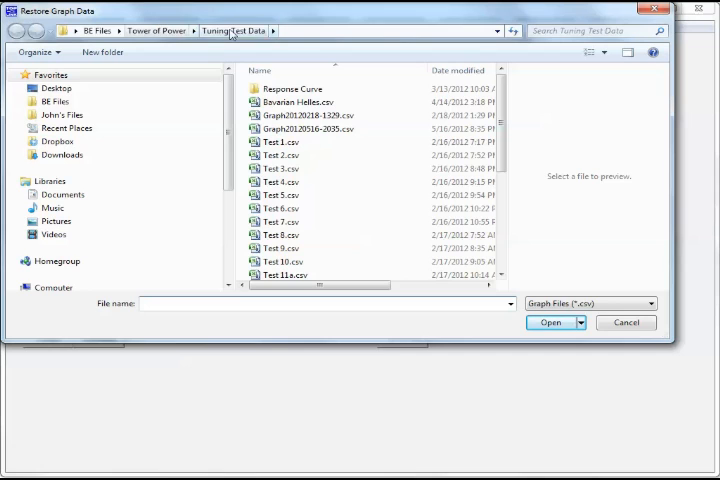
Restore a saved .csv file from the Response Curve folder onto the graph
double_click(293, 88)
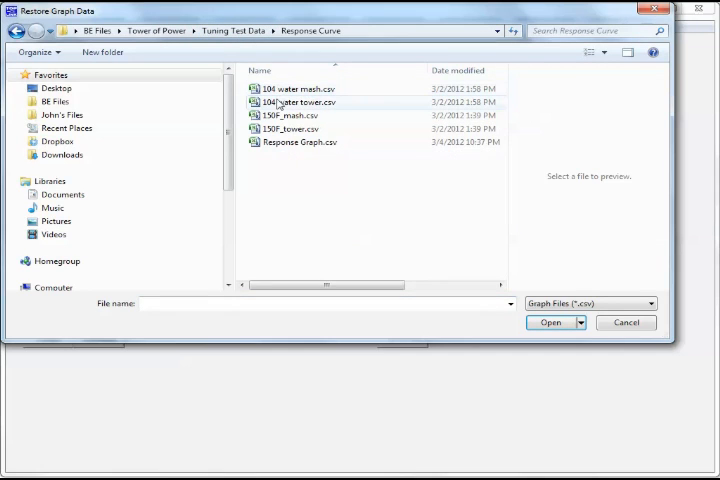
mouse_move(280, 130)
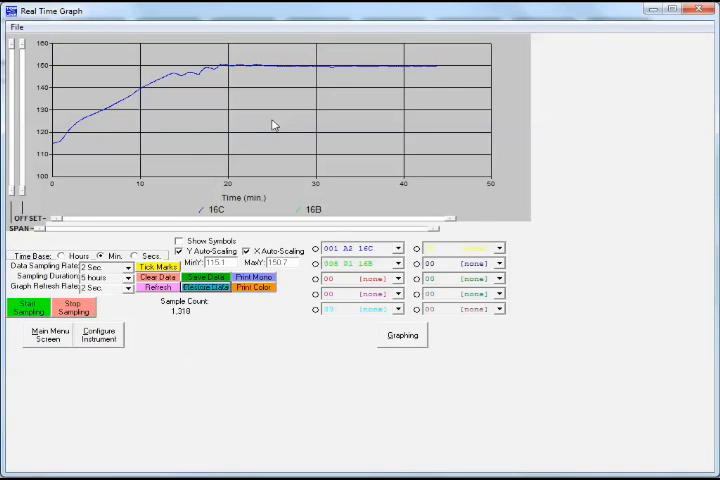
mouse_move(88, 167)
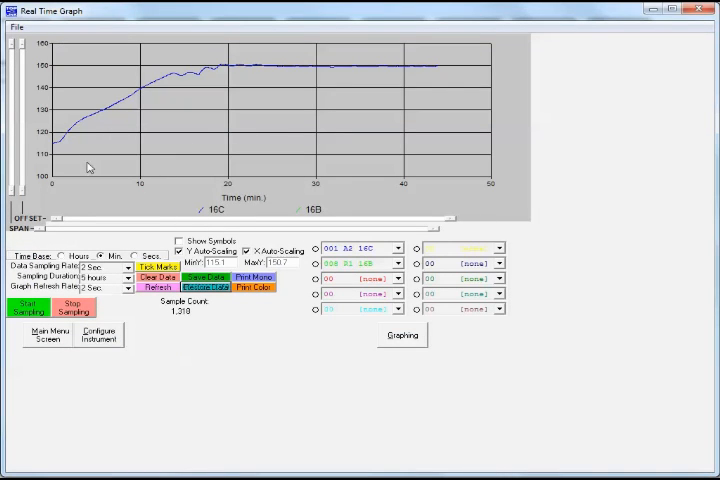
mouse_move(218, 70)
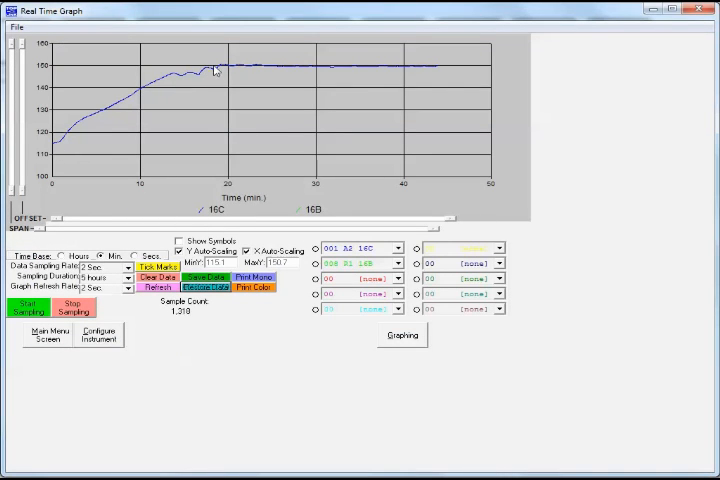
mouse_move(320, 100)
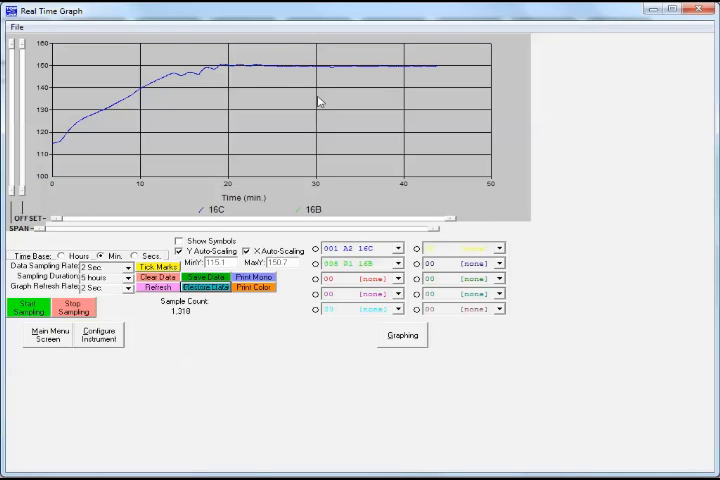
mouse_move(276, 154)
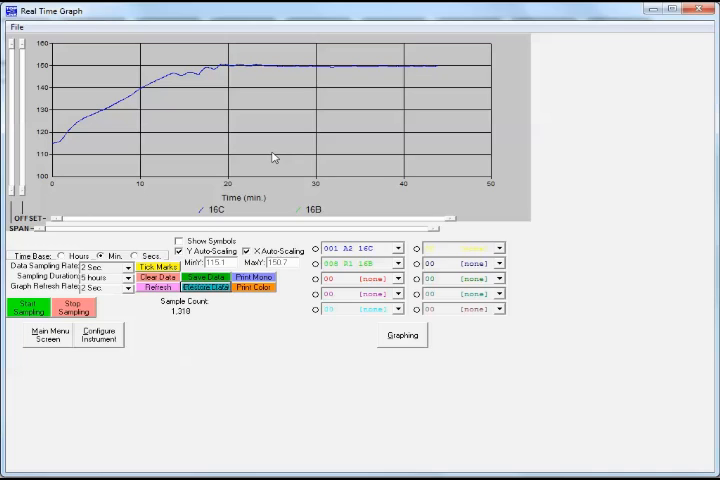
mouse_move(290, 148)
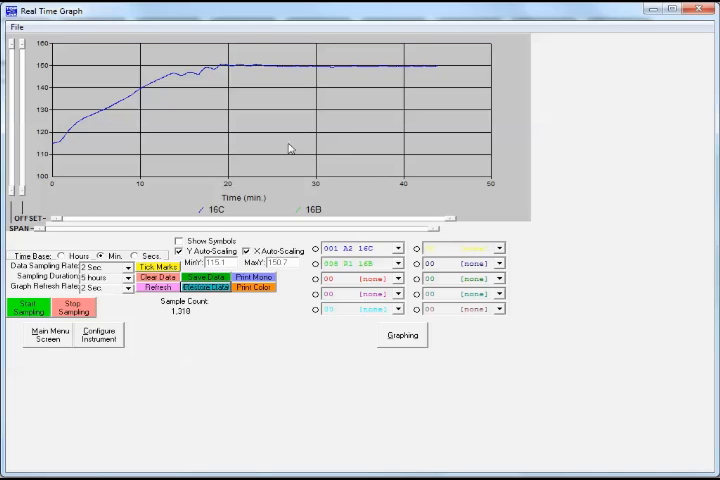
mouse_move(266, 159)
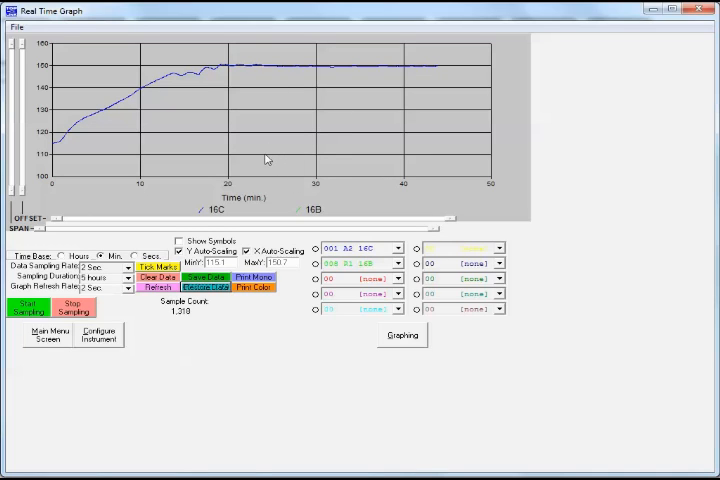
mouse_move(407, 423)
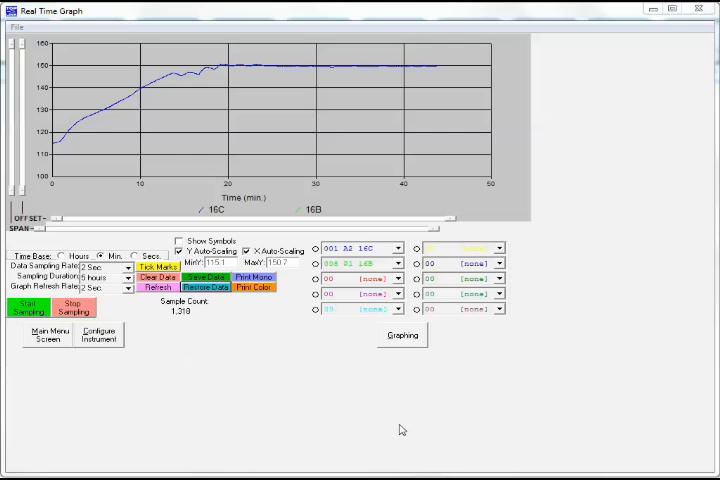
mouse_move(323, 377)
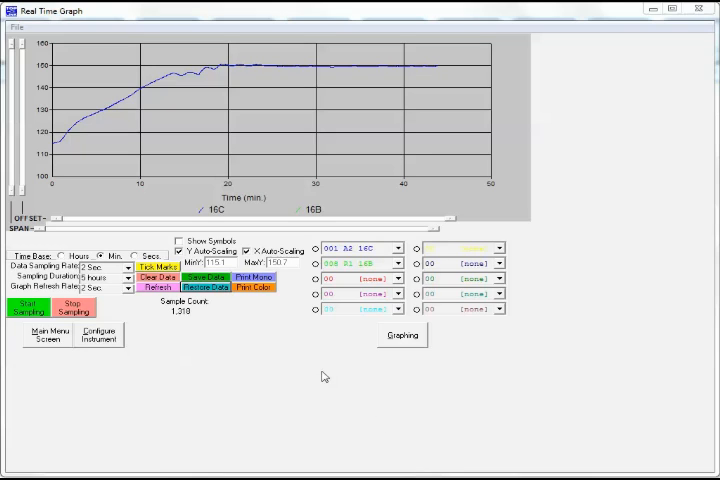
mouse_move(130, 362)
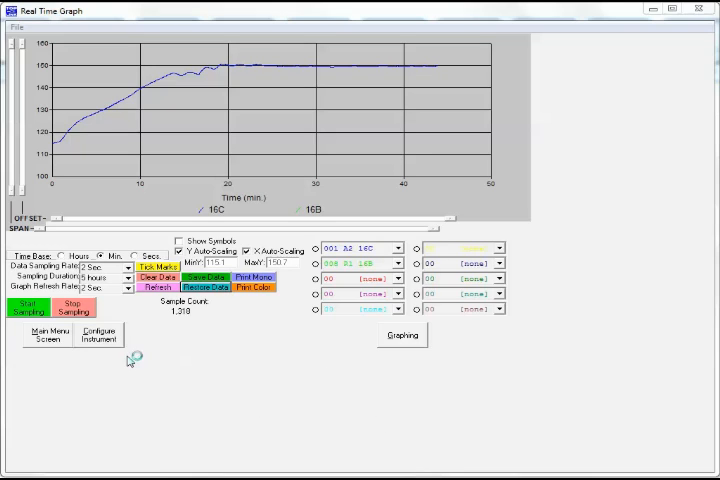
mouse_move(248, 343)
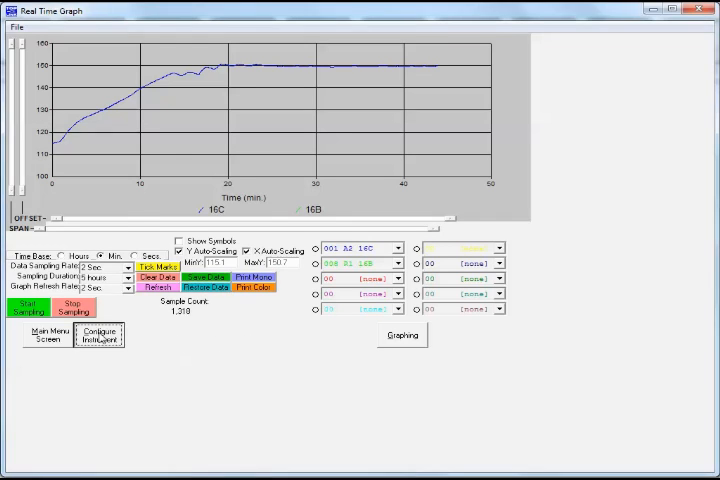
Open the instrument configuration screen to reach the Steady State Offset setting
left_click(100, 335)
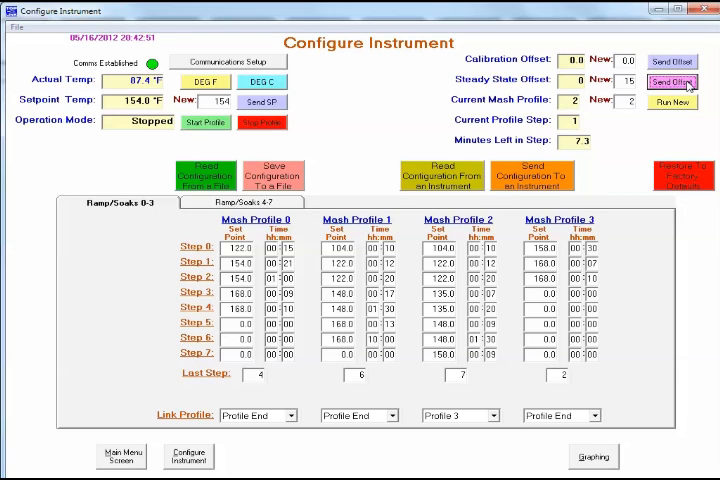
Send a steady state offset of 15, then send 0 to reset it, confirming both
left_click(672, 81)
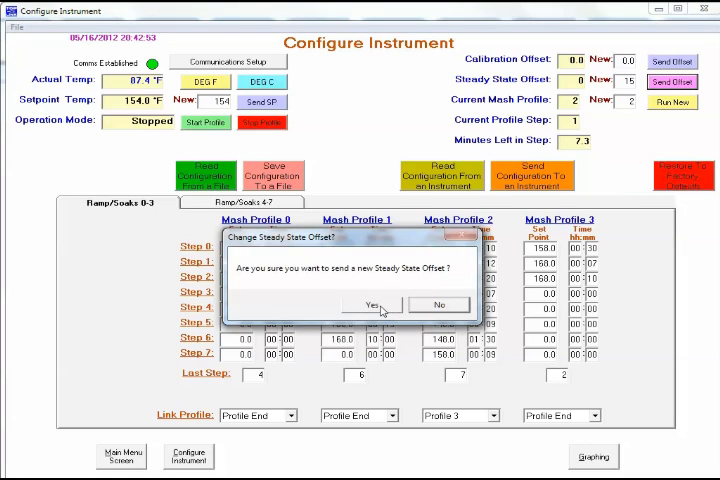
left_click(372, 304)
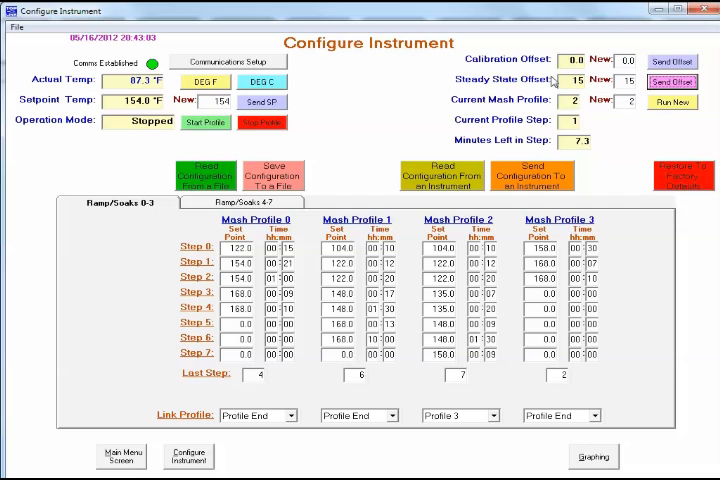
mouse_move(435, 80)
type("0")
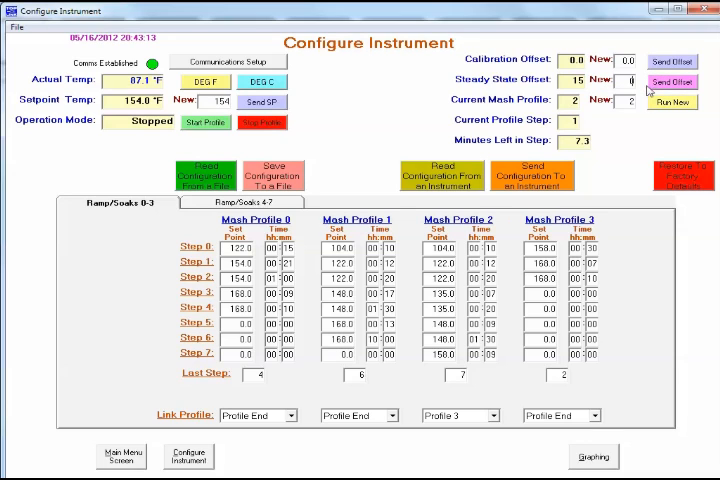
left_click(672, 81)
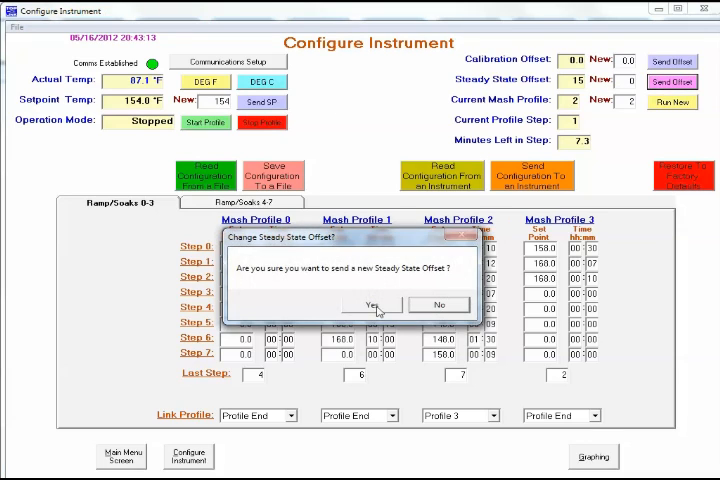
left_click(371, 304)
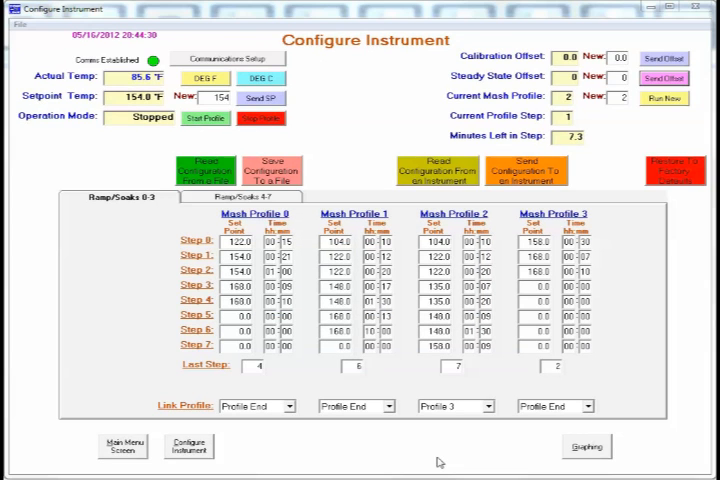
mouse_move(338, 158)
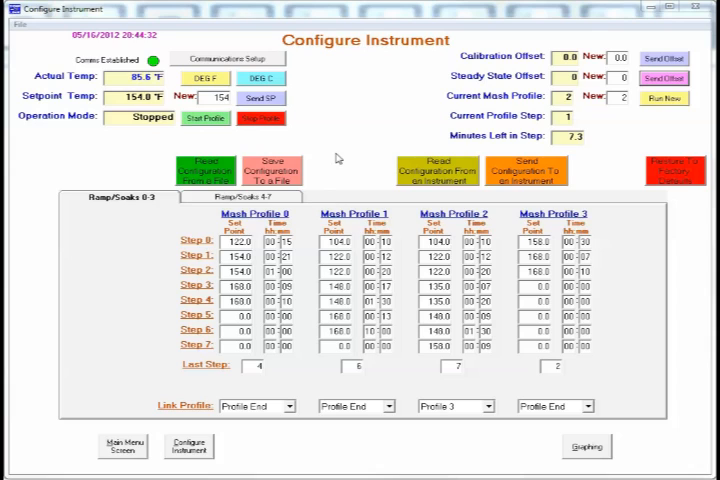
mouse_move(324, 134)
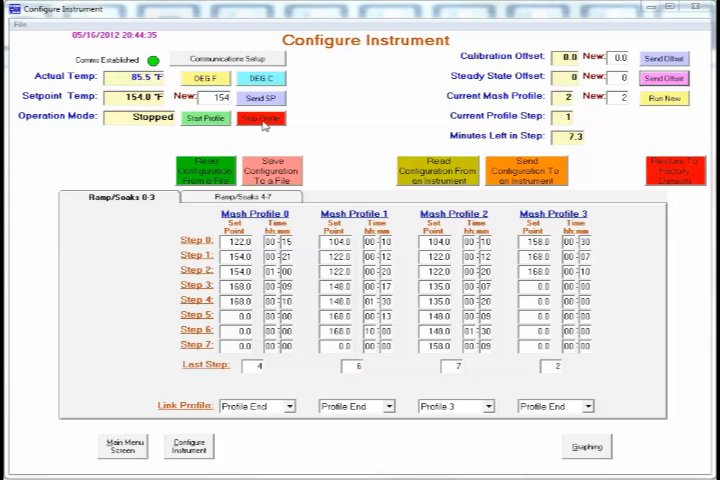
mouse_move(333, 123)
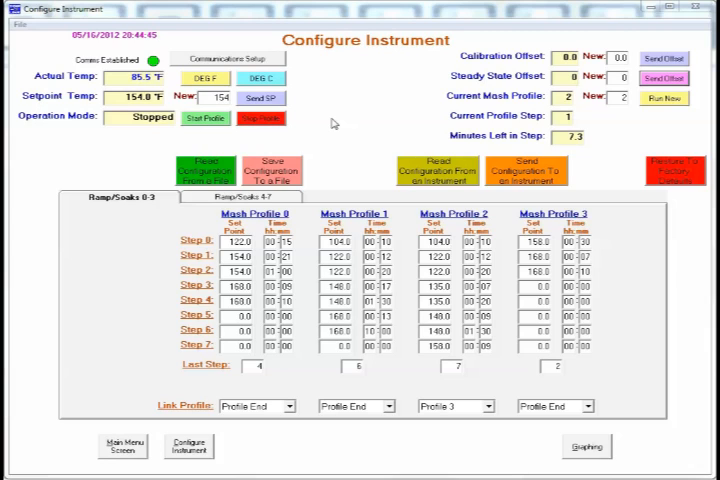
mouse_move(270, 133)
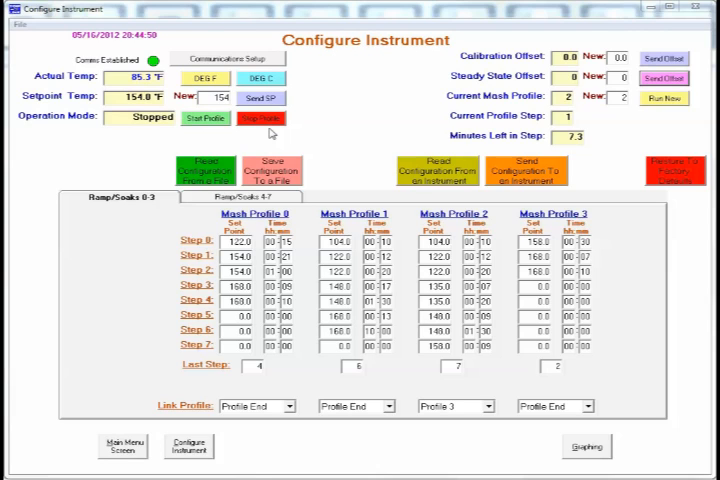
mouse_move(323, 128)
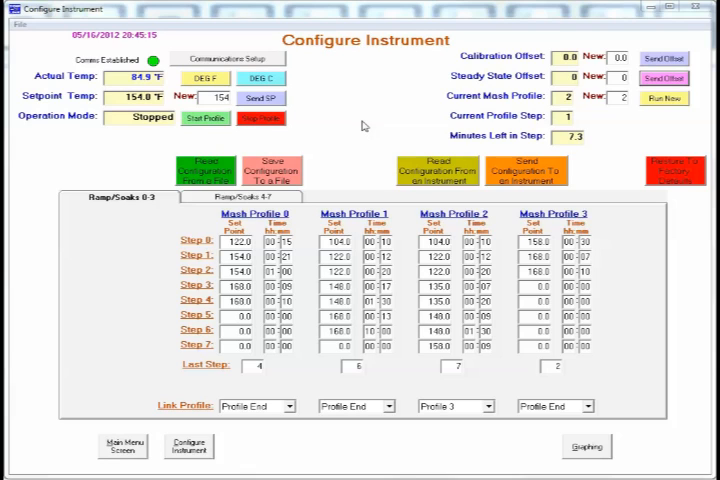
mouse_move(205, 137)
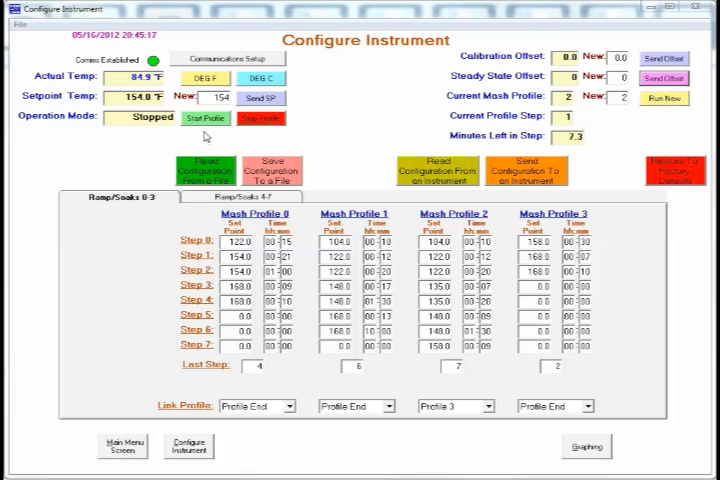
mouse_move(357, 128)
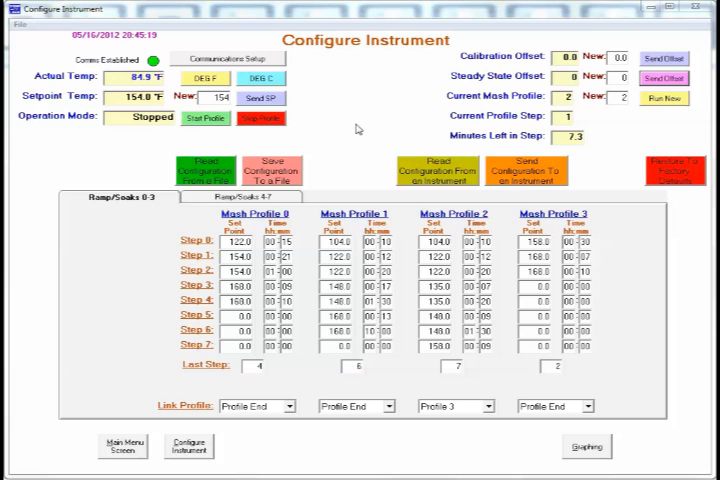